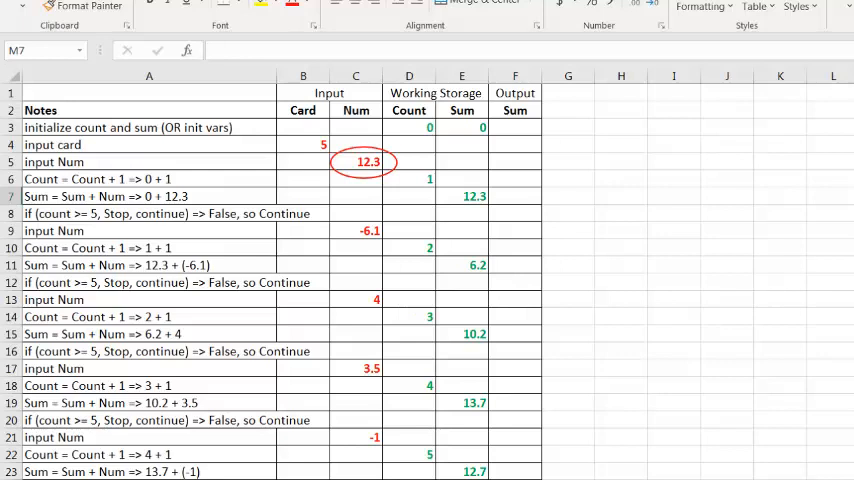
mouse_move(576, 162)
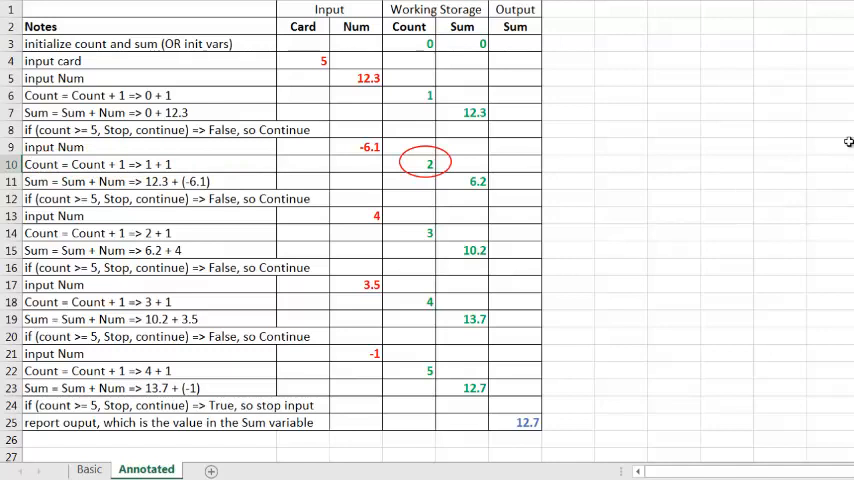
mouse_move(818, 147)
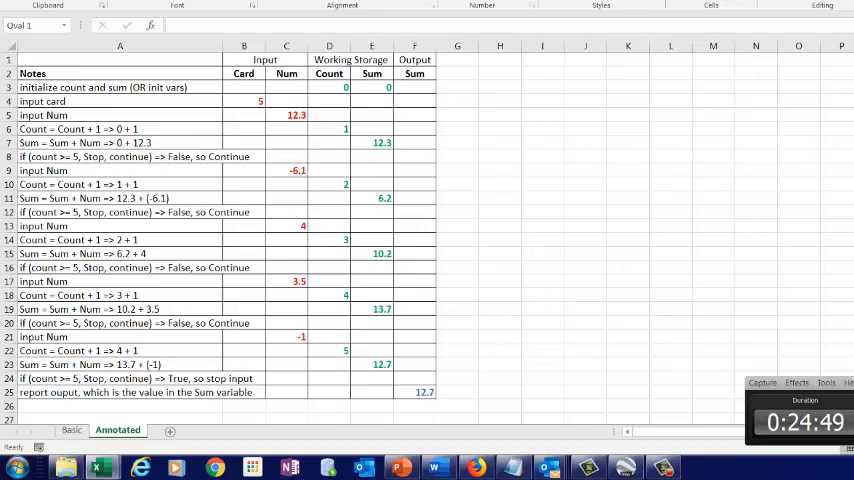
left_click(66, 430)
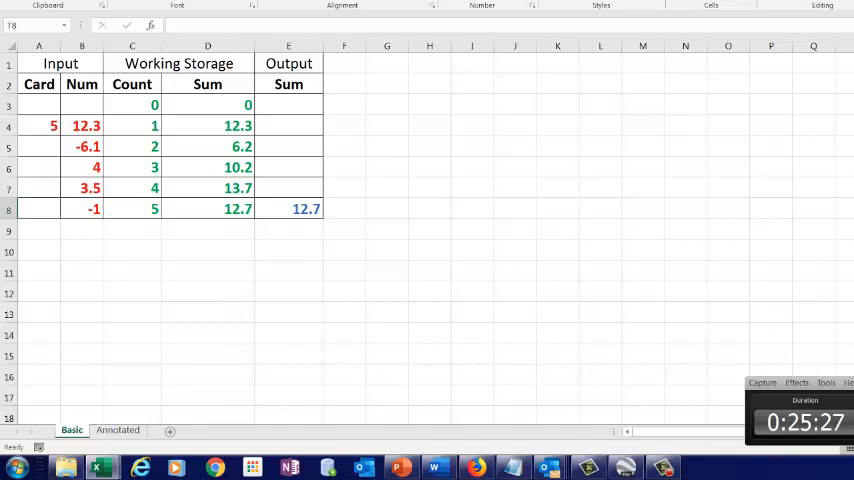
left_click(116, 430)
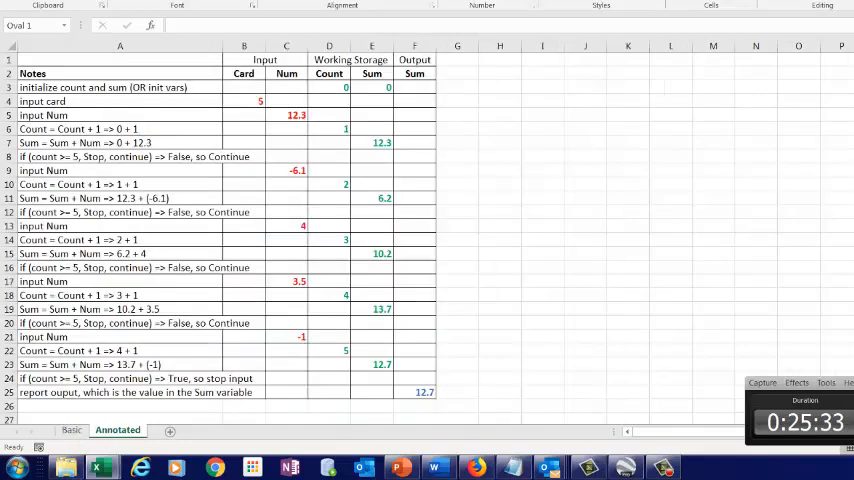